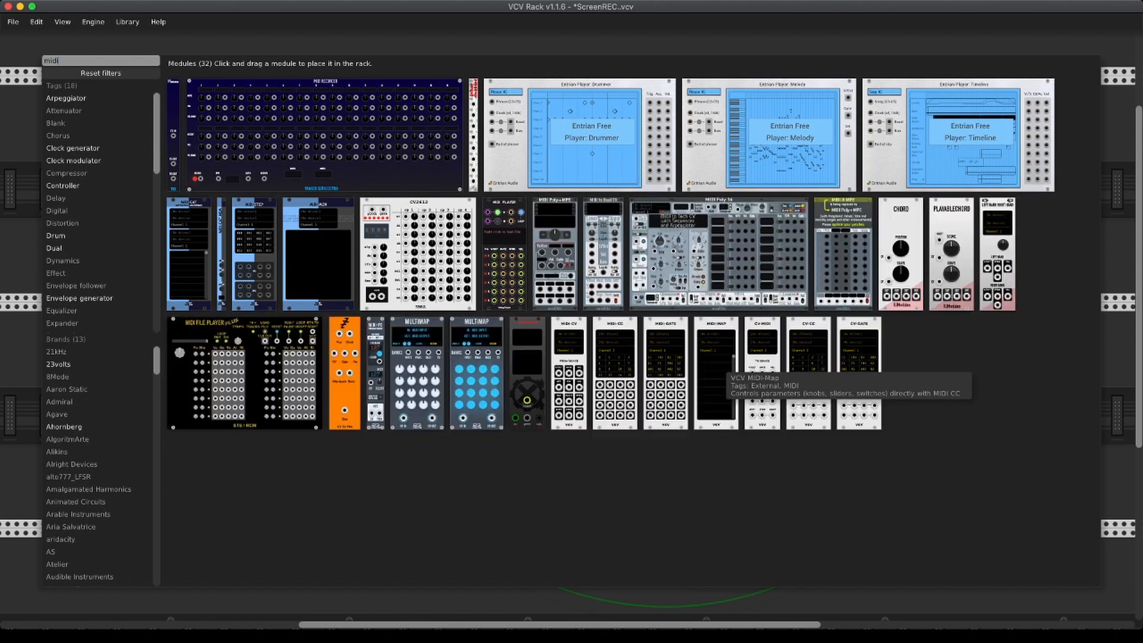
mouse_move(762, 371)
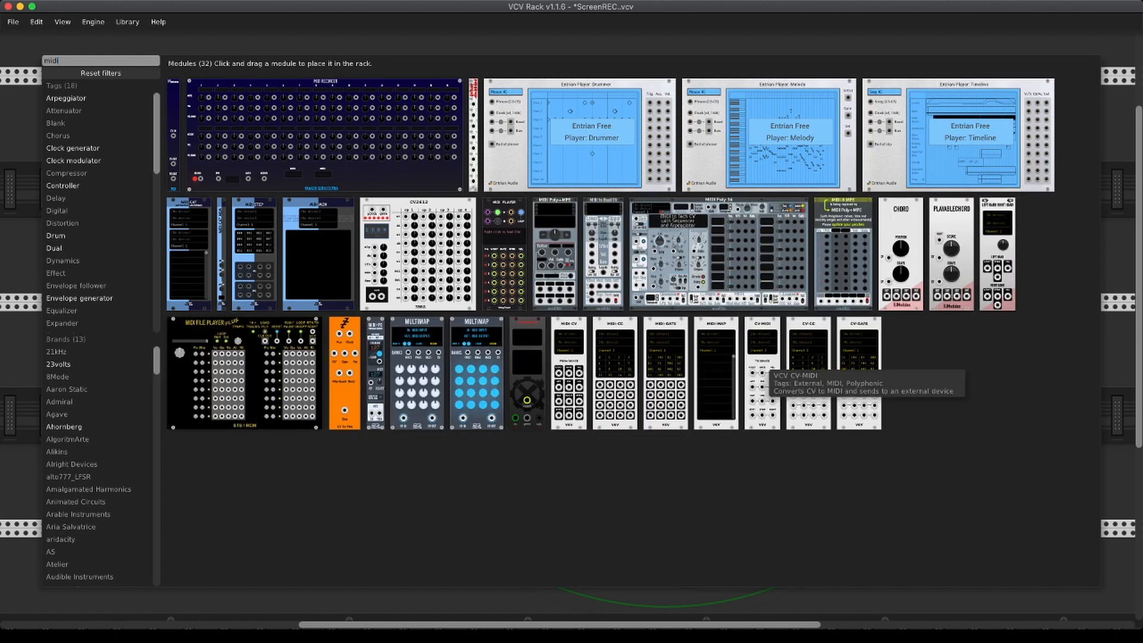
Place VCV CV-MIDI from the 'midi' search results into the rack above the mixer.
left_click(778, 372)
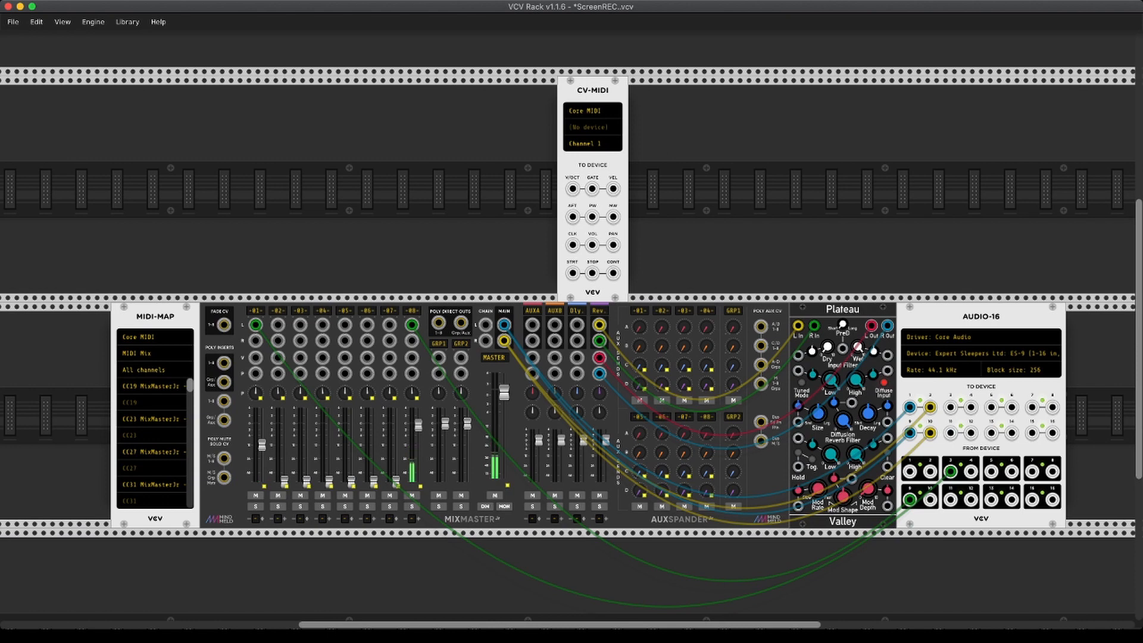
Set the CV-MIDI output device to micro lite Port 2.
left_click(591, 110)
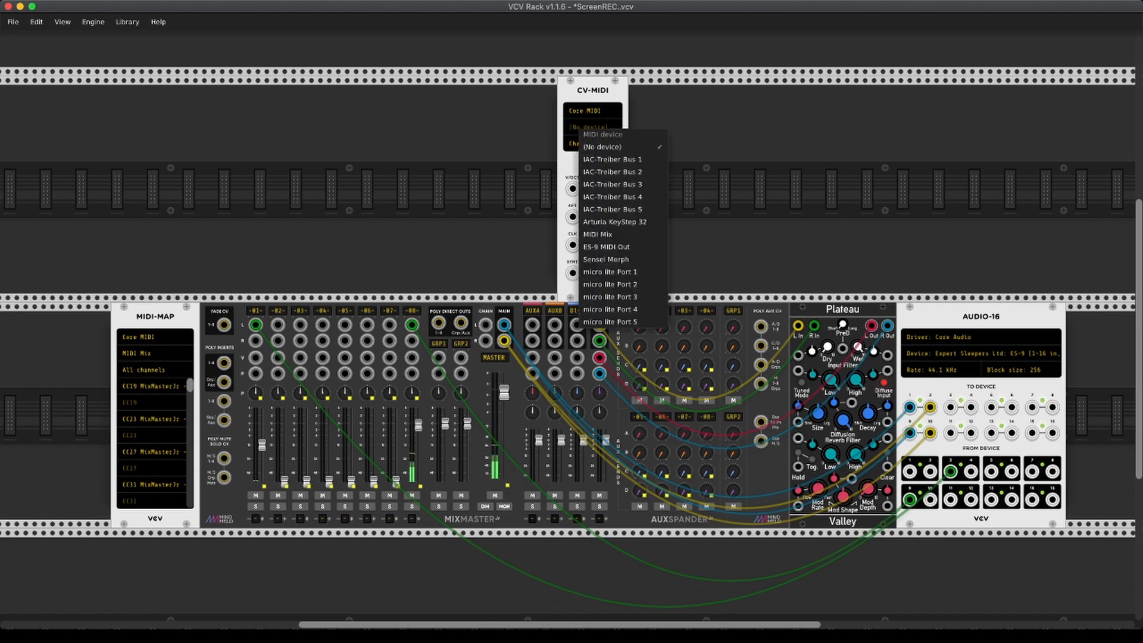
mouse_move(611, 284)
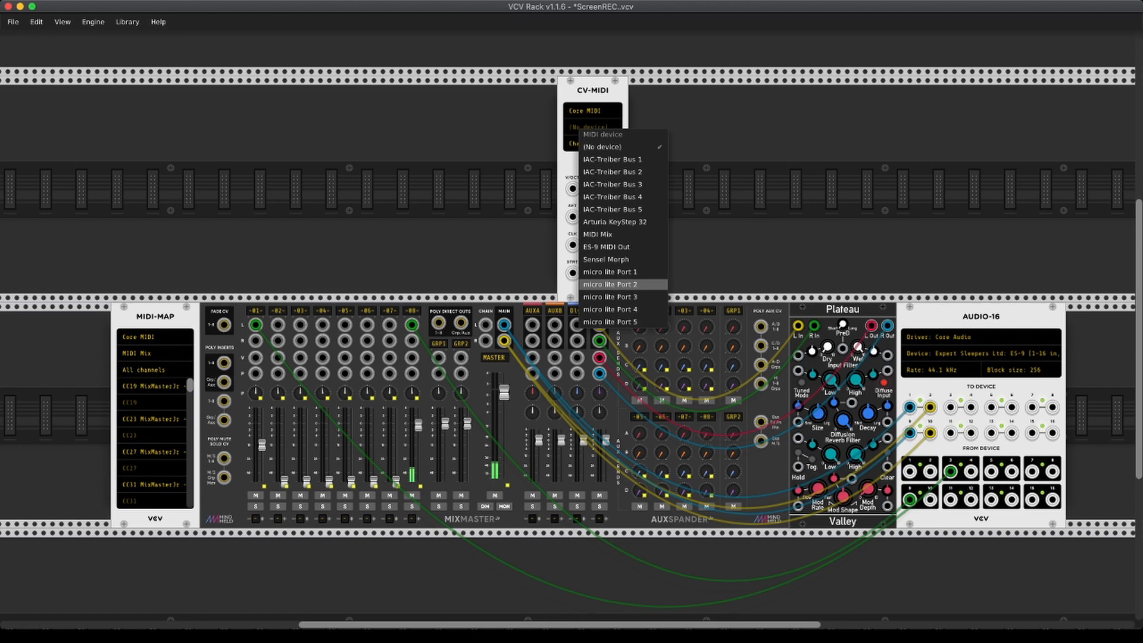
left_click(610, 284)
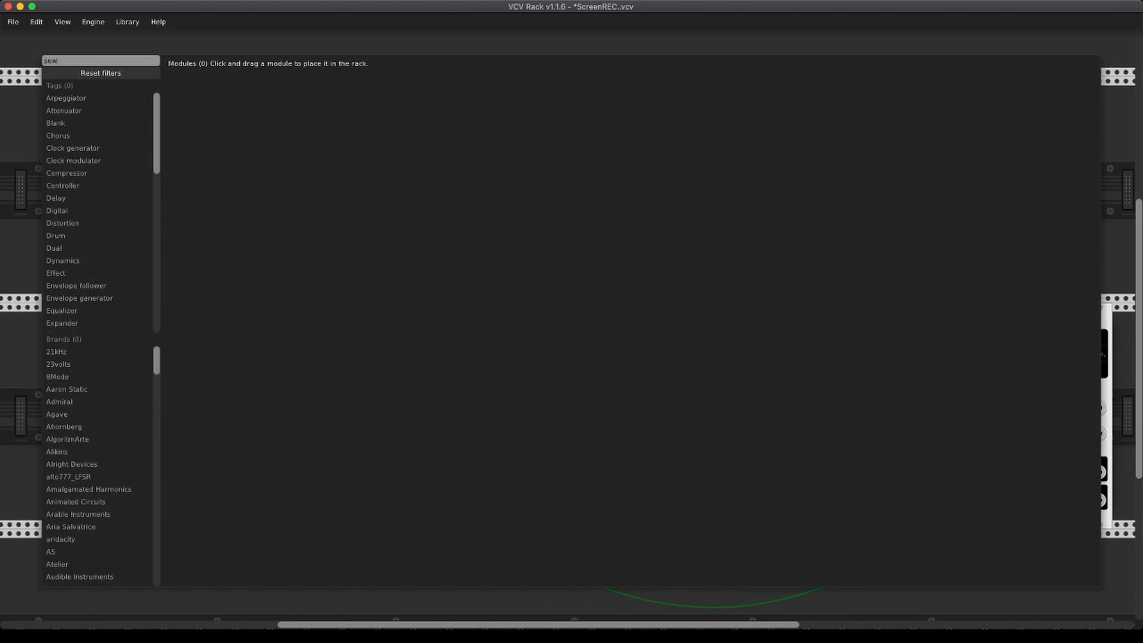
Search the module browser for 'seq' to find SEQ-3.
type("seq")
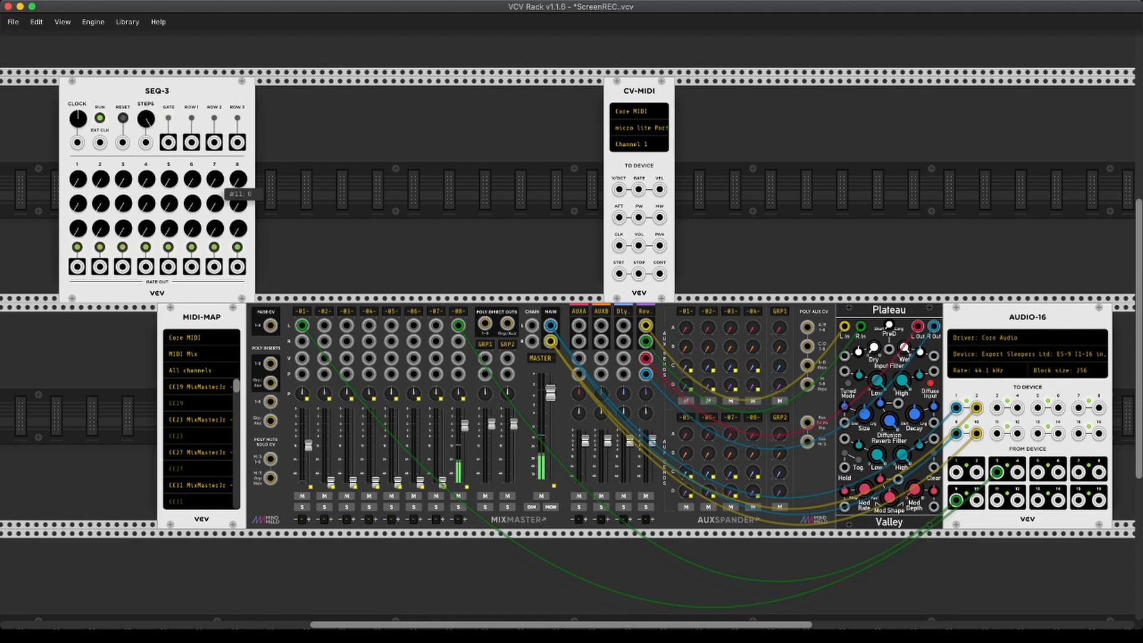
mouse_move(234, 193)
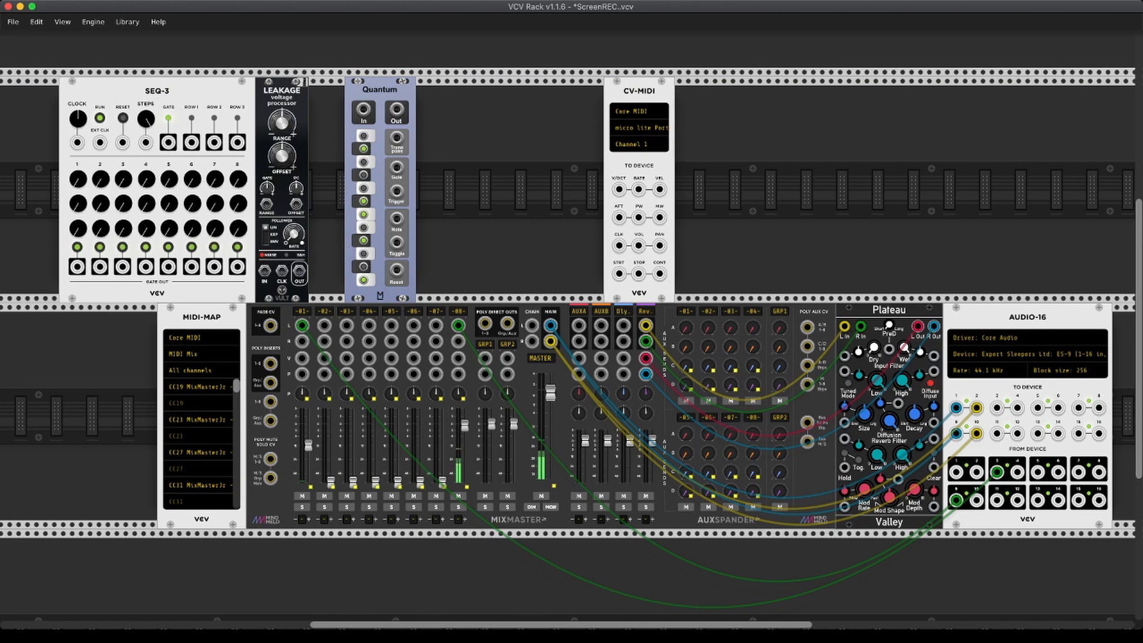
left_click_drag(169, 141, 455, 182)
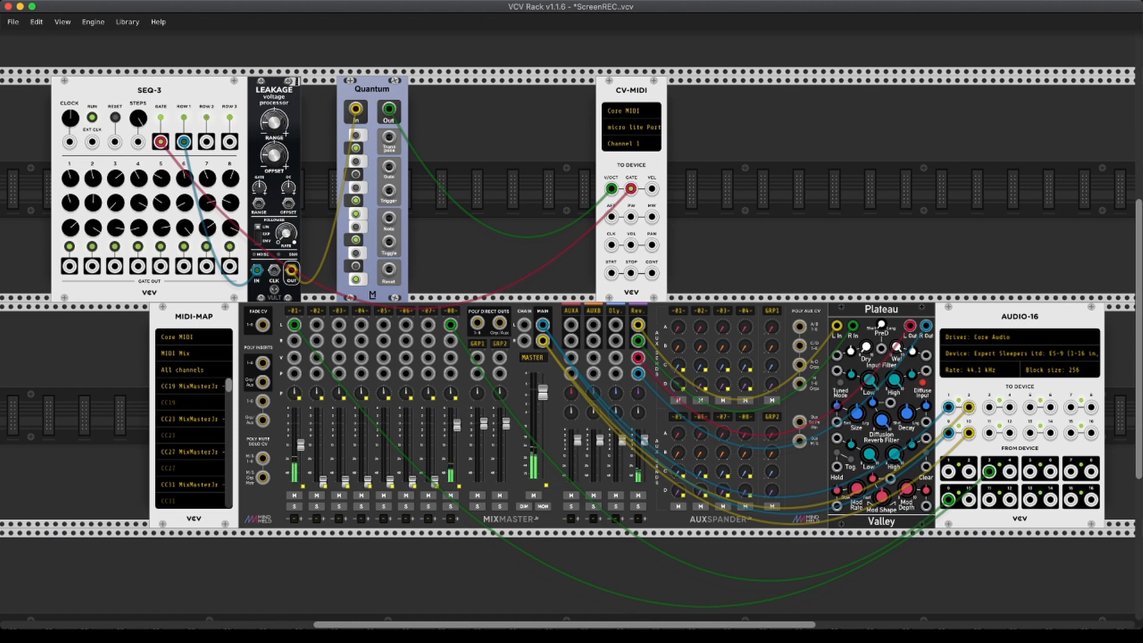
mouse_move(93, 246)
type("gate")
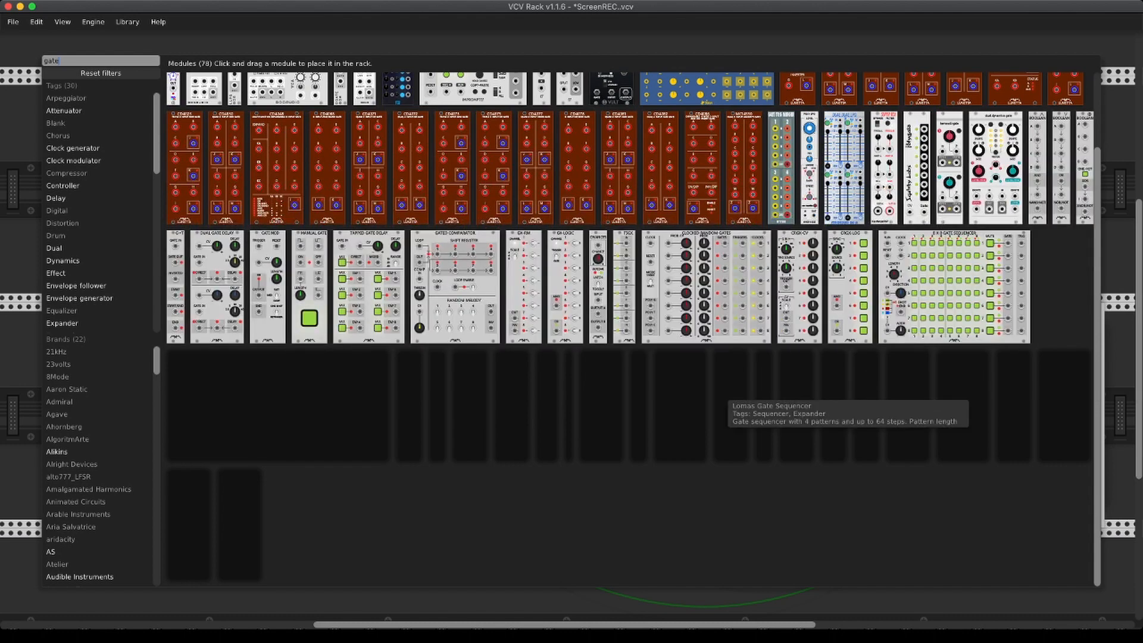
Scroll the rack view while placing Gate Length between Quantum and CV-MIDI.
scroll("down", 3)
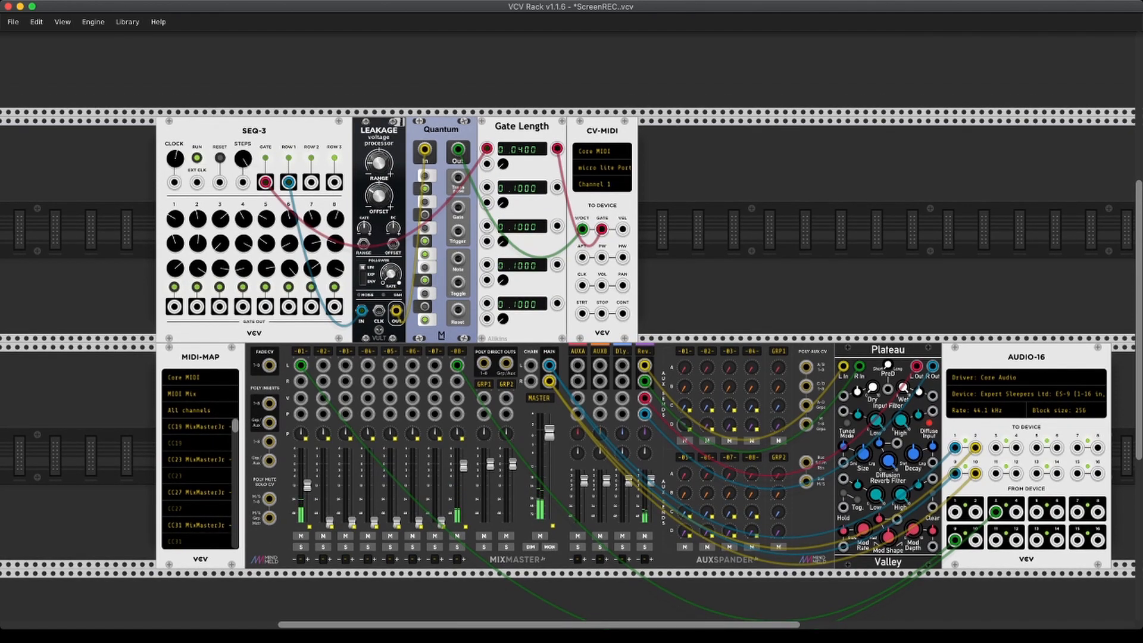
mouse_move(174, 158)
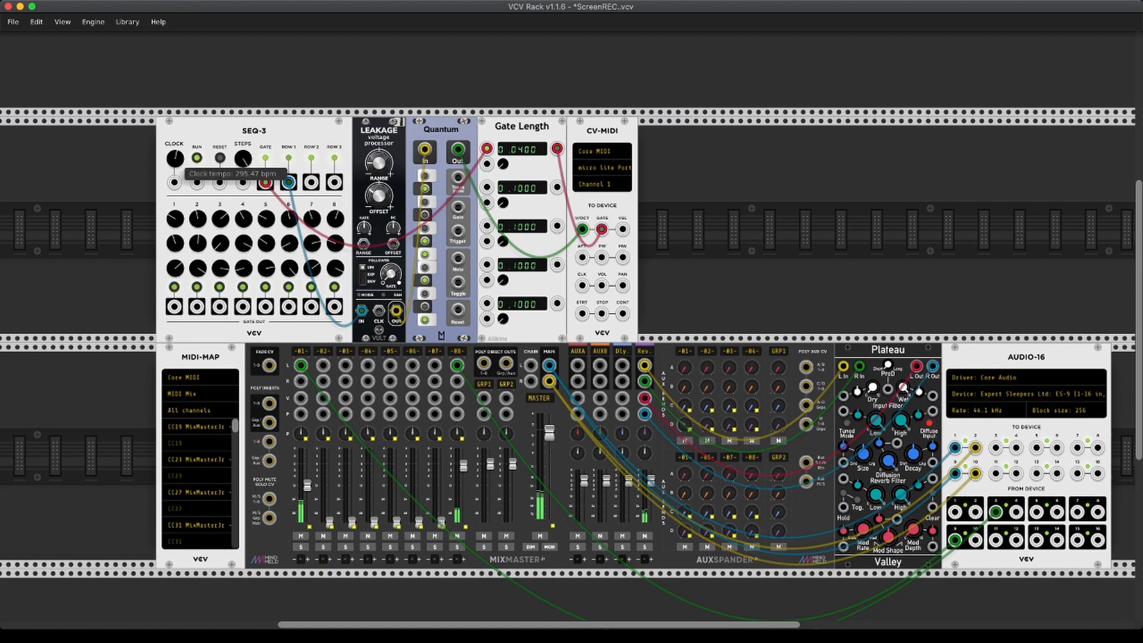